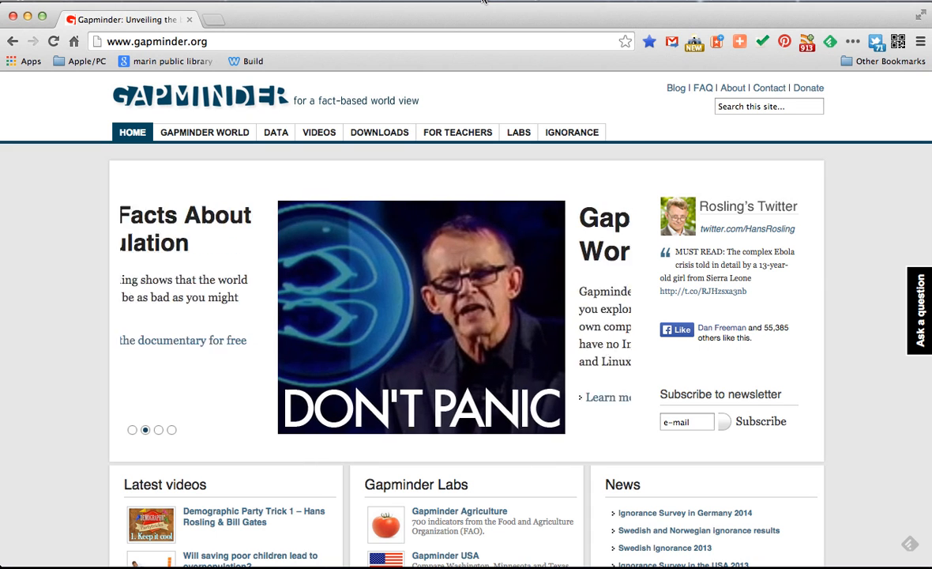
# Go to the GAPMINDER WORLD section from the Gapminder homepage navigation bar
pyautogui.click(158, 430)
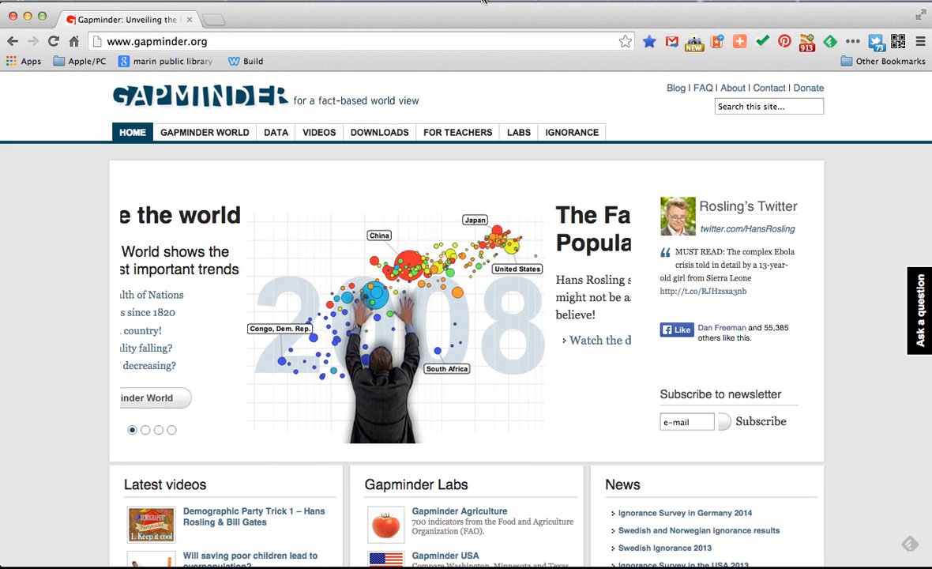
pyautogui.click(149, 430)
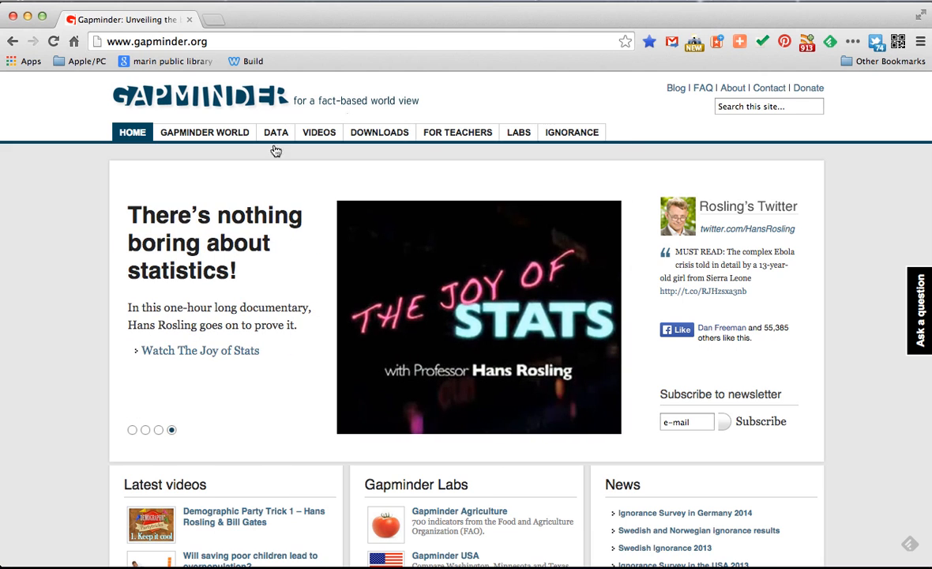
pyautogui.moveTo(200, 136)
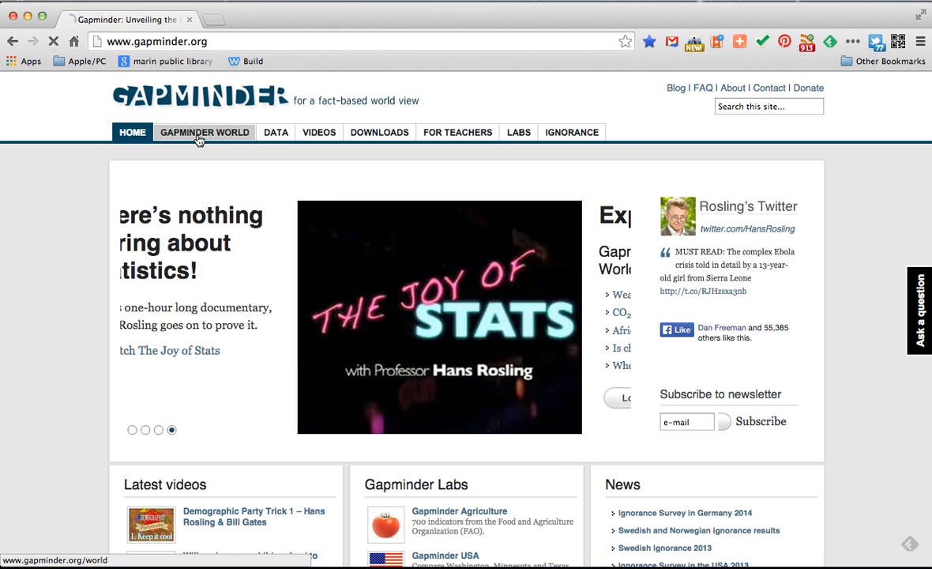
pyautogui.click(204, 132)
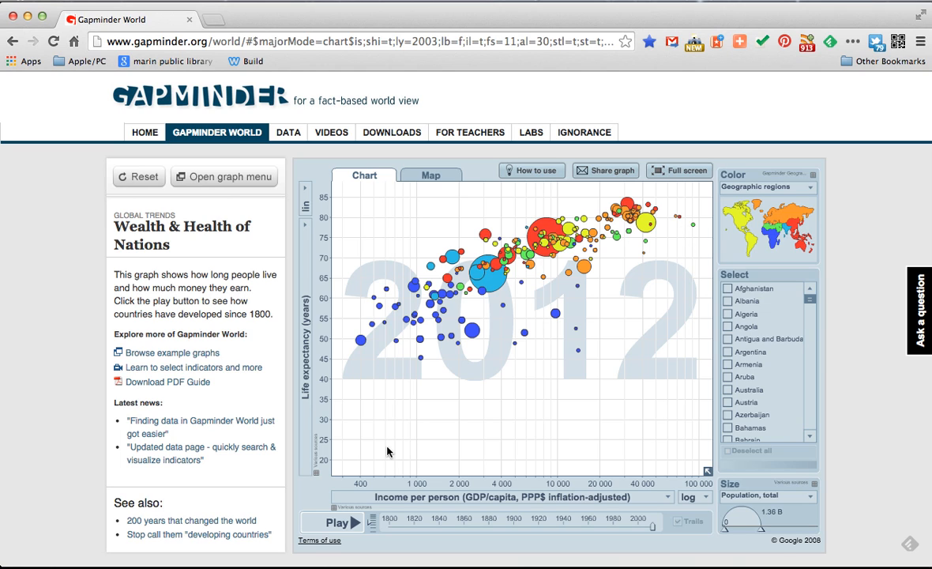
pyautogui.moveTo(378, 354)
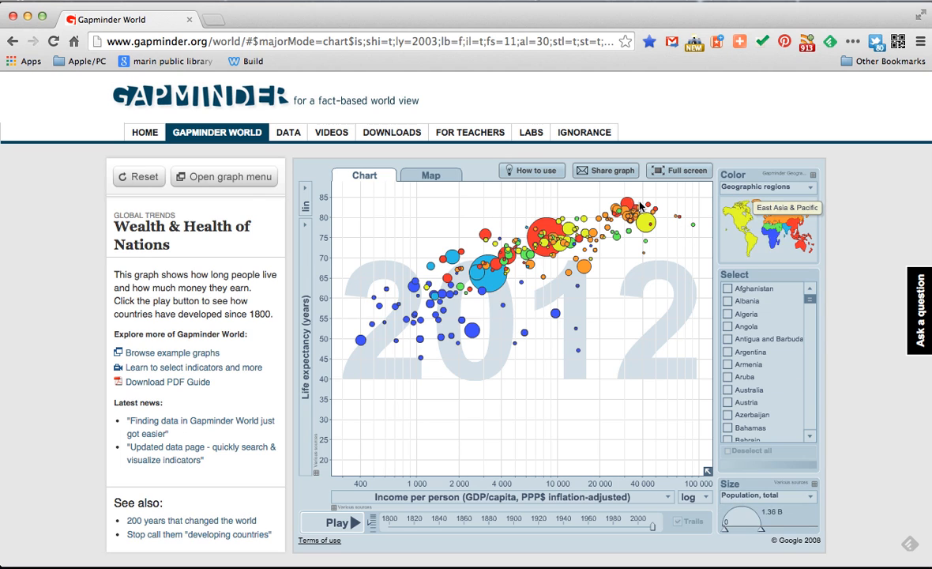
pyautogui.moveTo(644, 229)
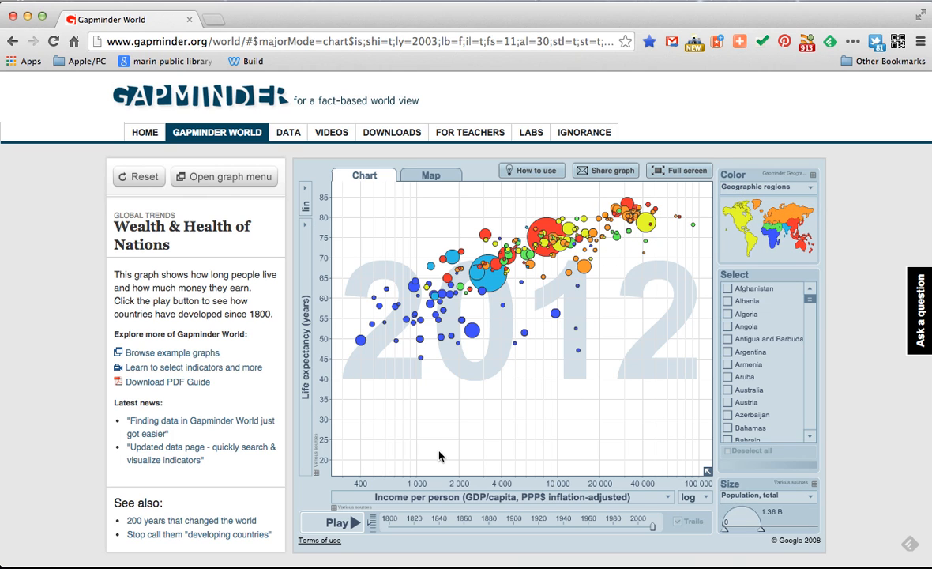
pyautogui.moveTo(432, 432)
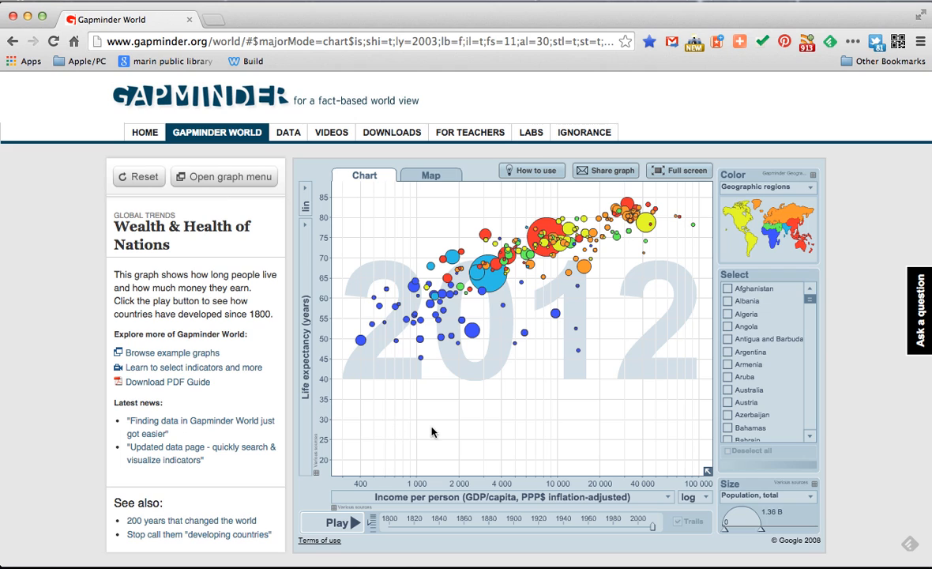
pyautogui.moveTo(442, 507)
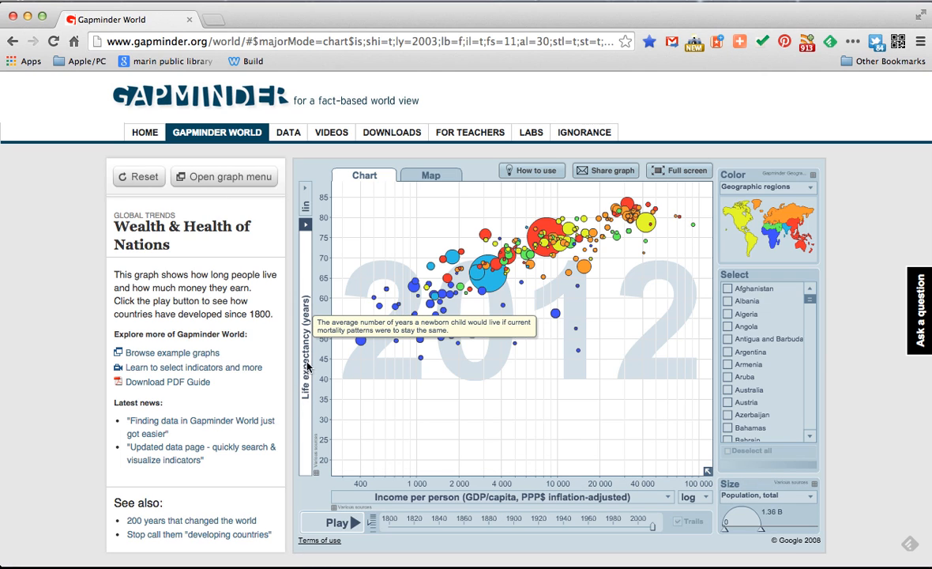
pyautogui.moveTo(591, 379)
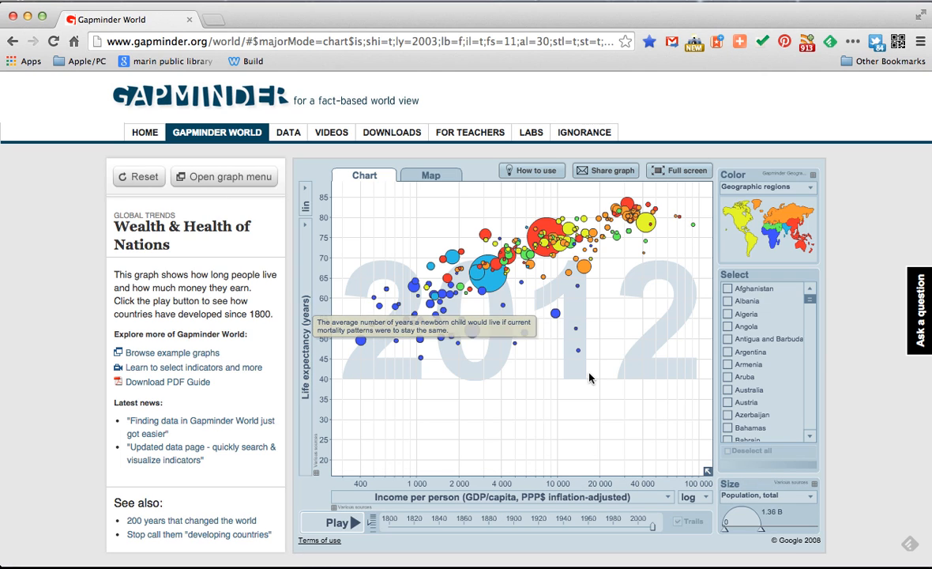
pyautogui.moveTo(338, 427)
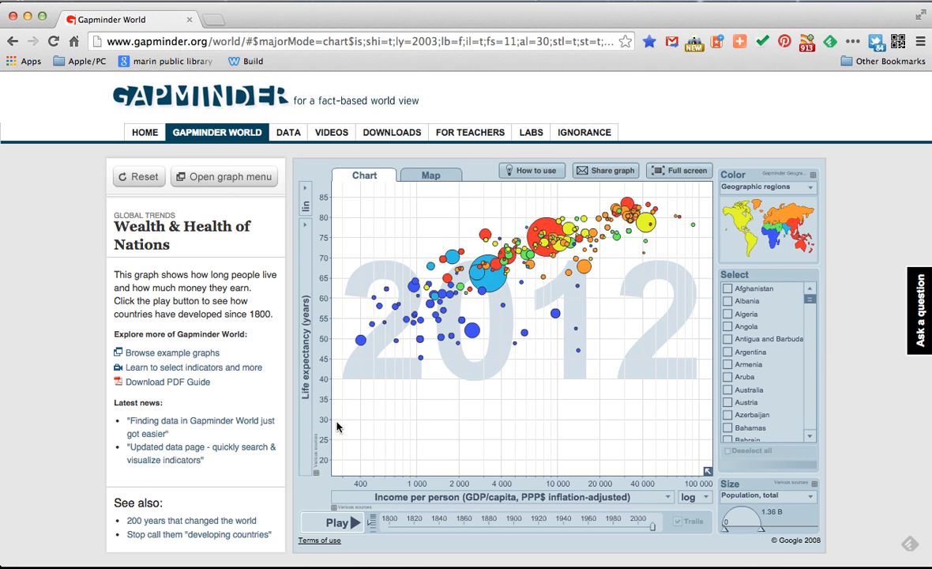
pyautogui.moveTo(351, 426)
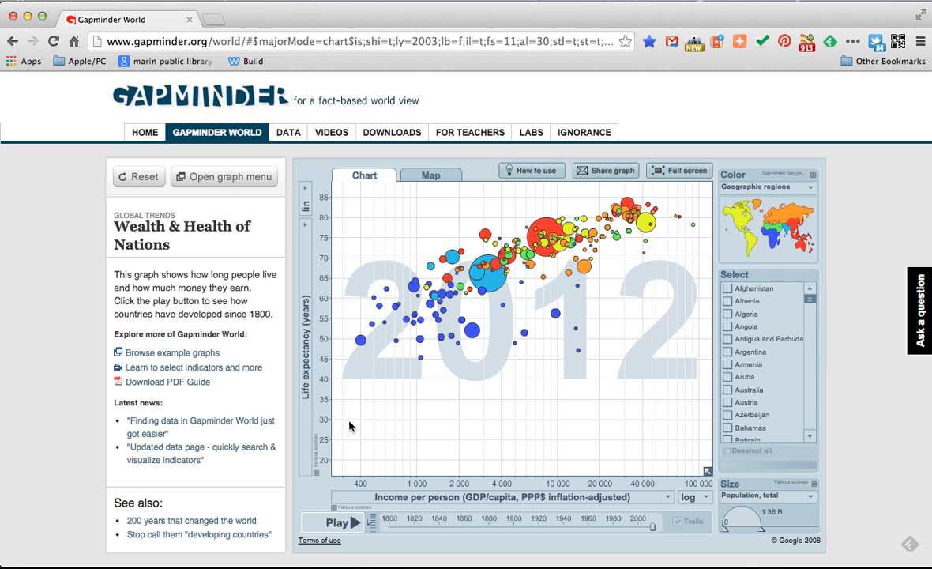
pyautogui.moveTo(439, 559)
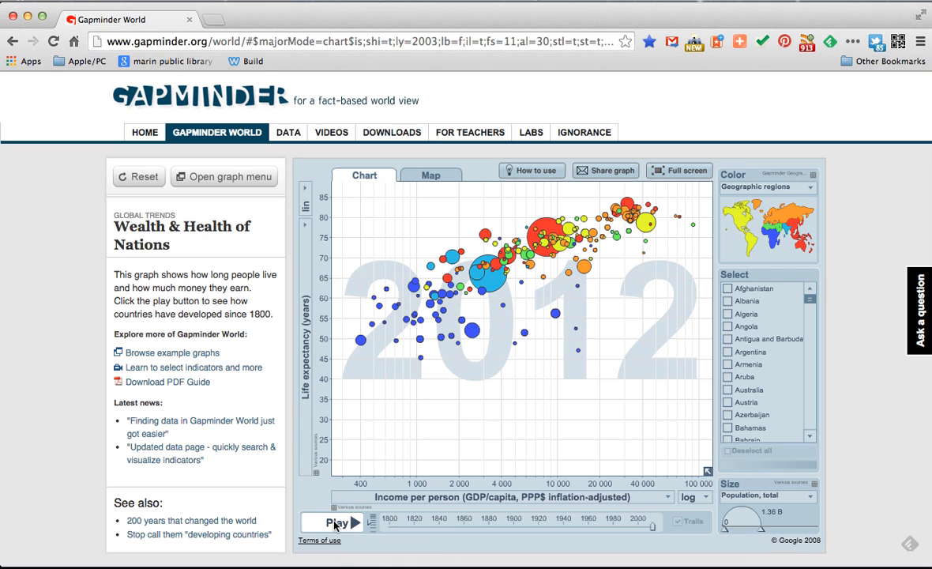
# Start the time animation of the Wealth & Health of Nations bubble chart
pyautogui.click(334, 523)
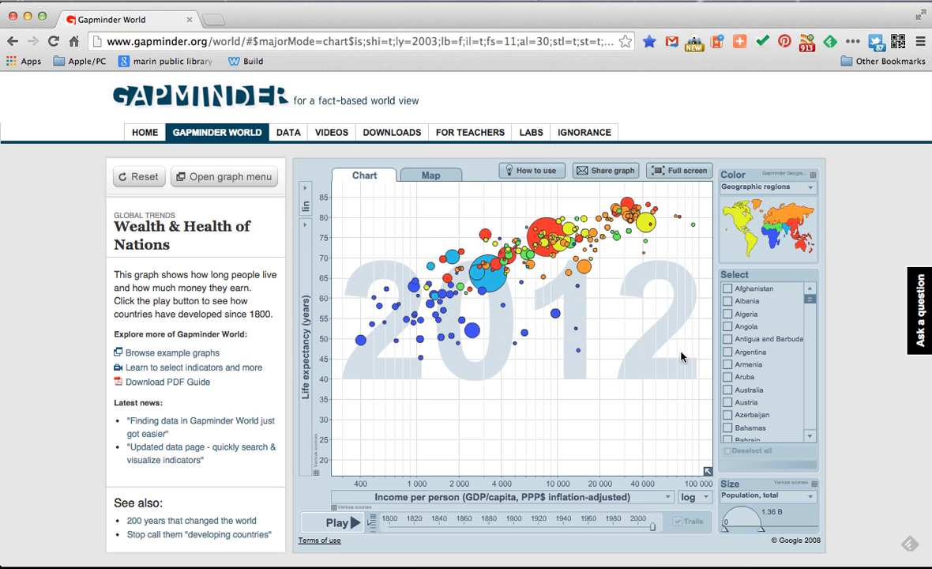
pyautogui.moveTo(635, 419)
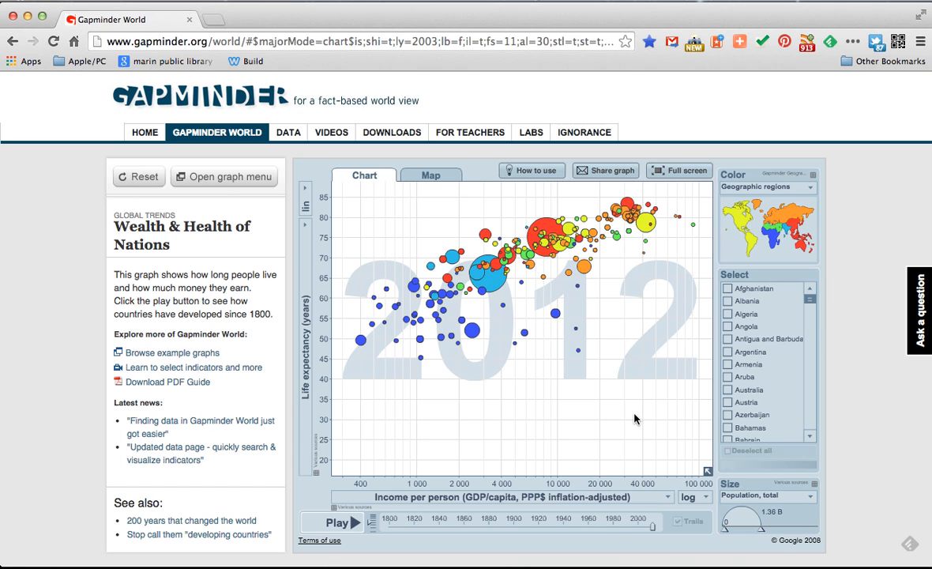
pyautogui.moveTo(634, 559)
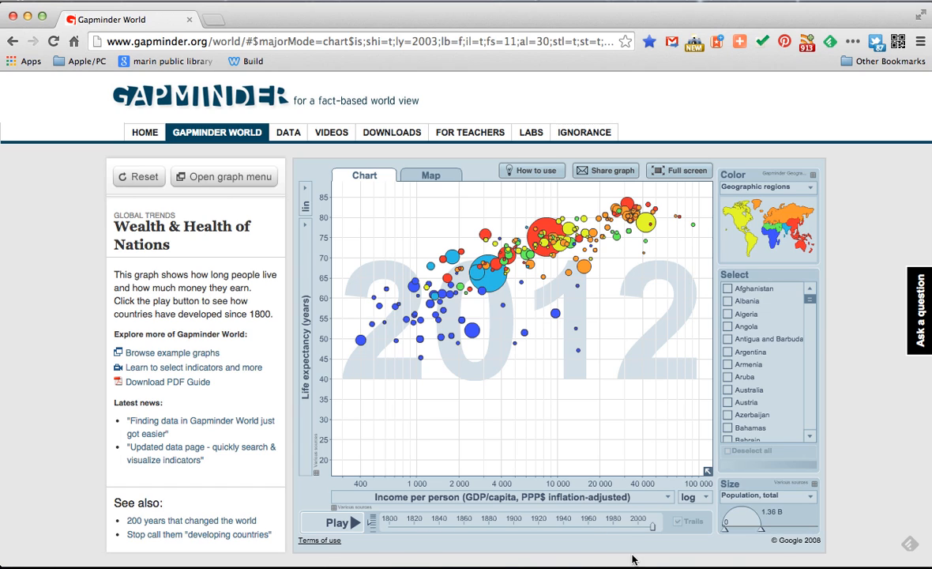
pyautogui.moveTo(639, 528)
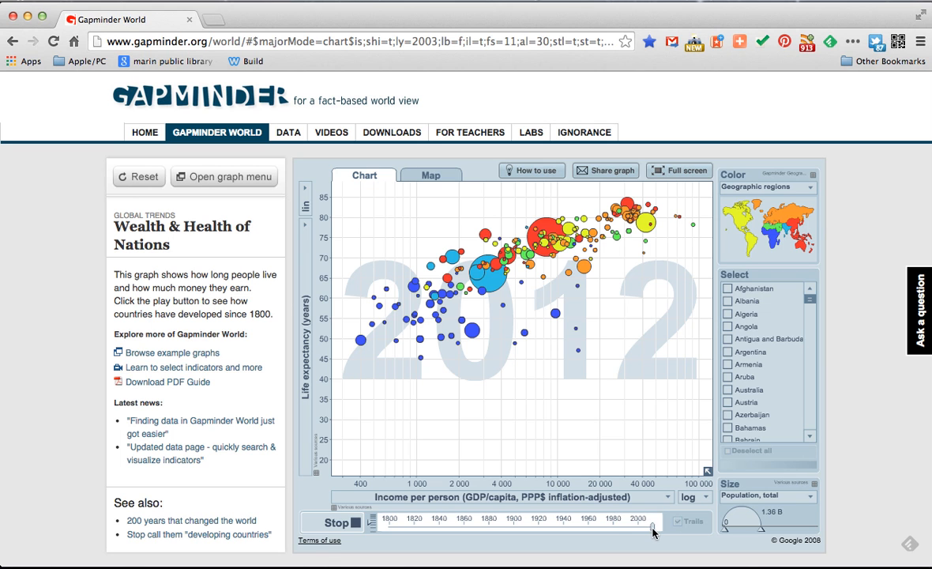
pyautogui.moveTo(652, 530); pyautogui.dragTo(541, 530)
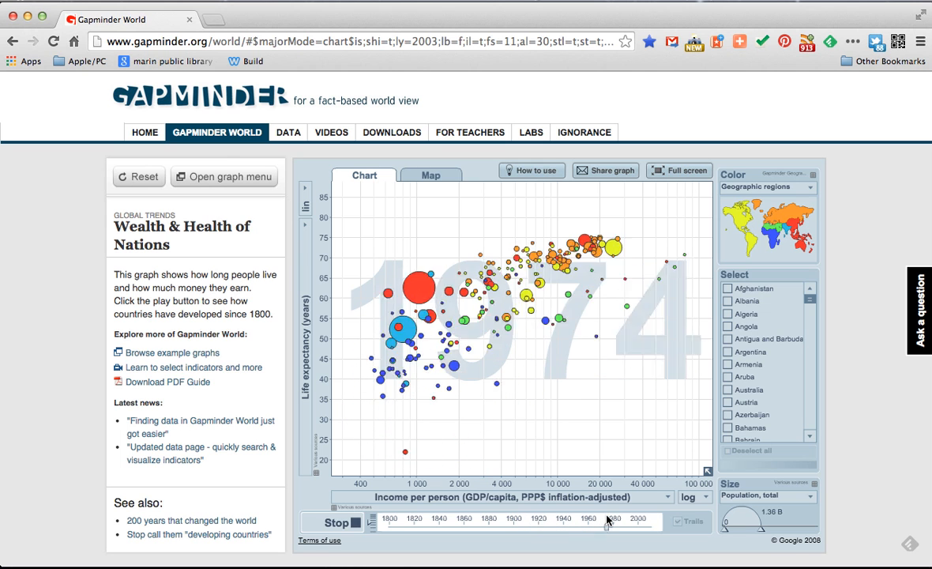
pyautogui.click(336, 522)
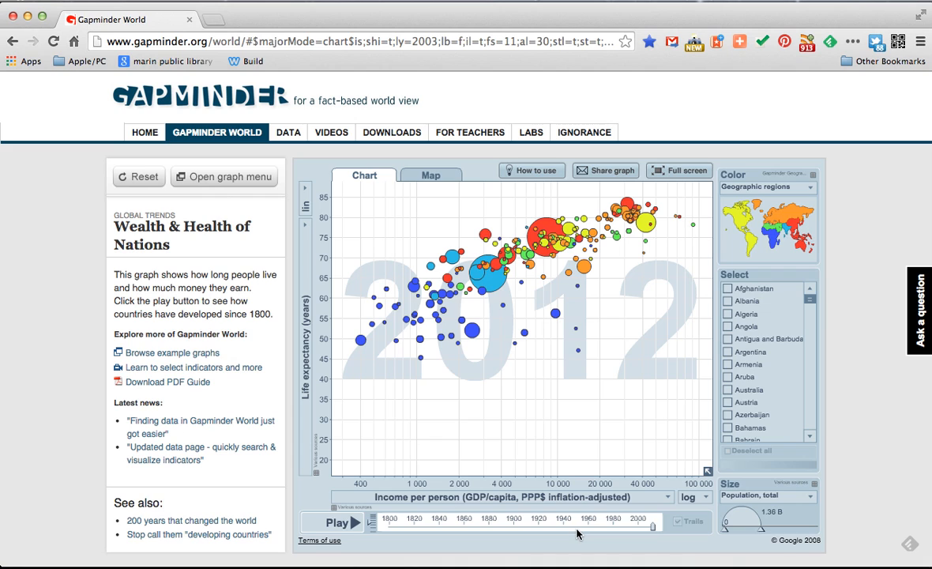
pyautogui.moveTo(532, 336)
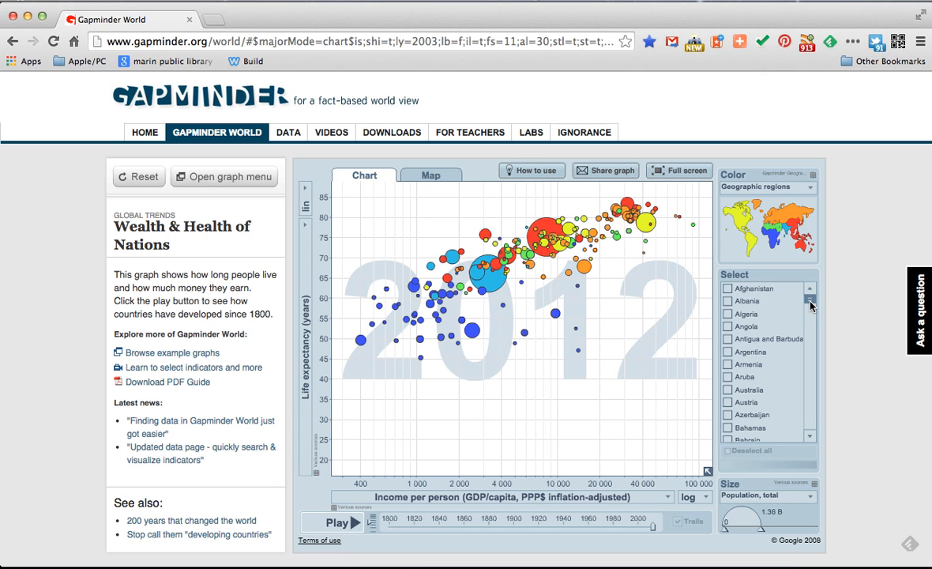
# Scroll the country list and select the United States alongside China
pyautogui.scroll(-3)
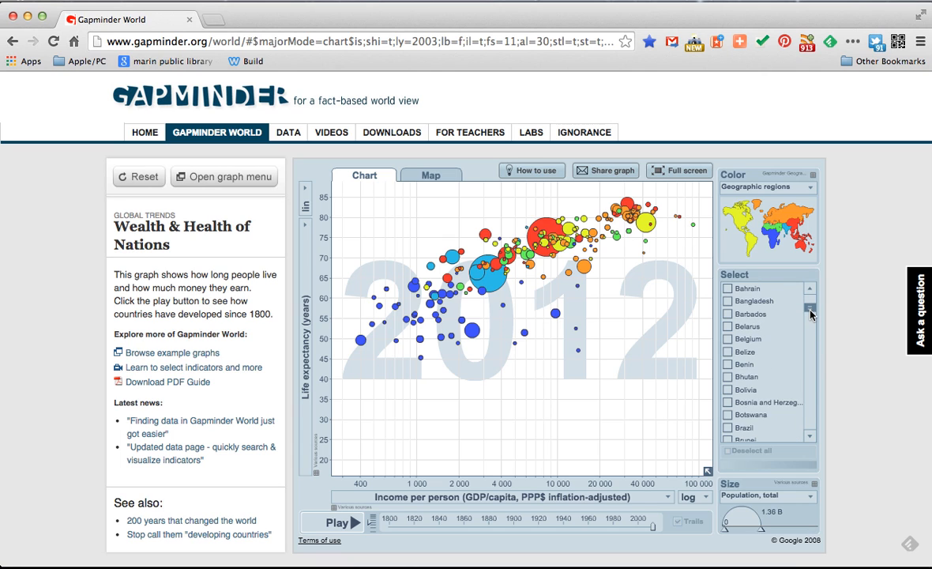
pyautogui.scroll(-3)
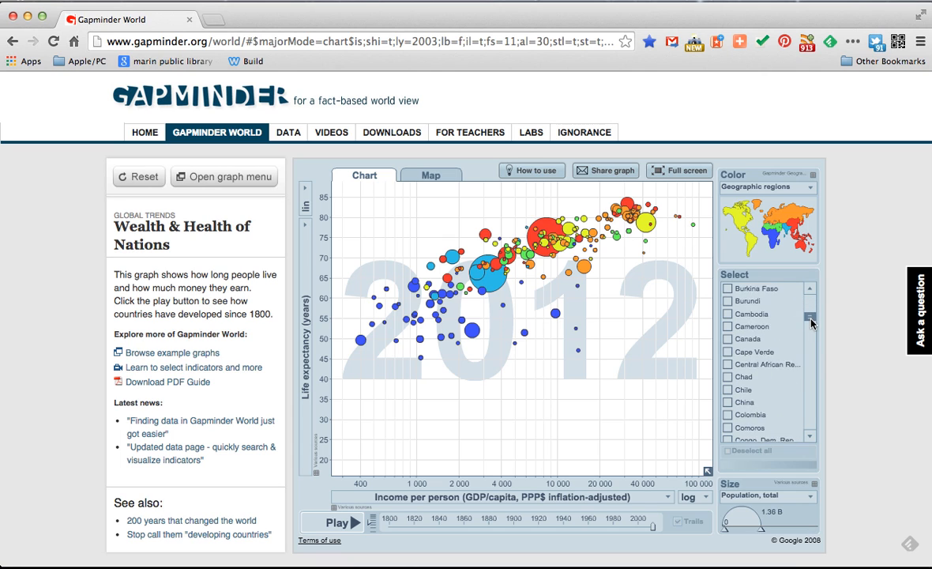
pyautogui.scroll(-3)
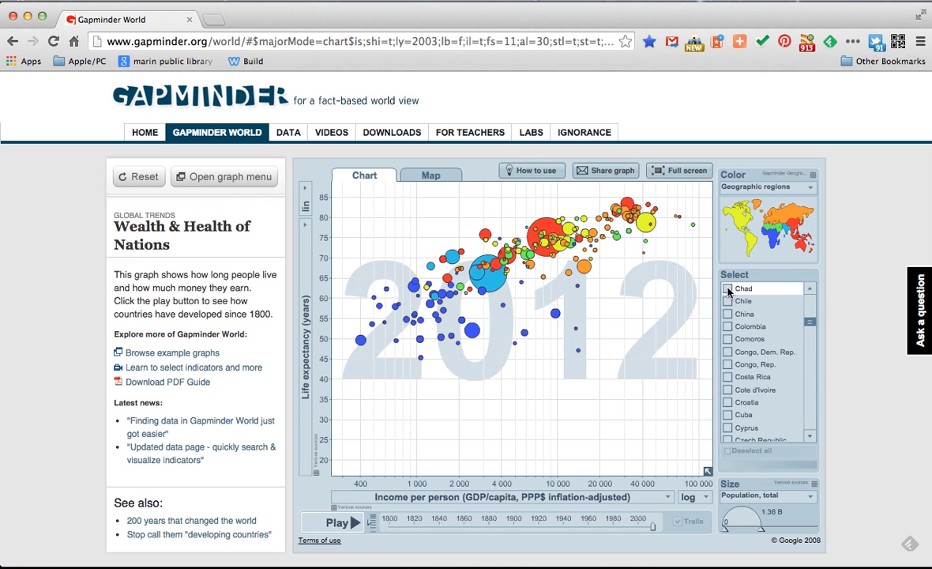
pyautogui.click(728, 314)
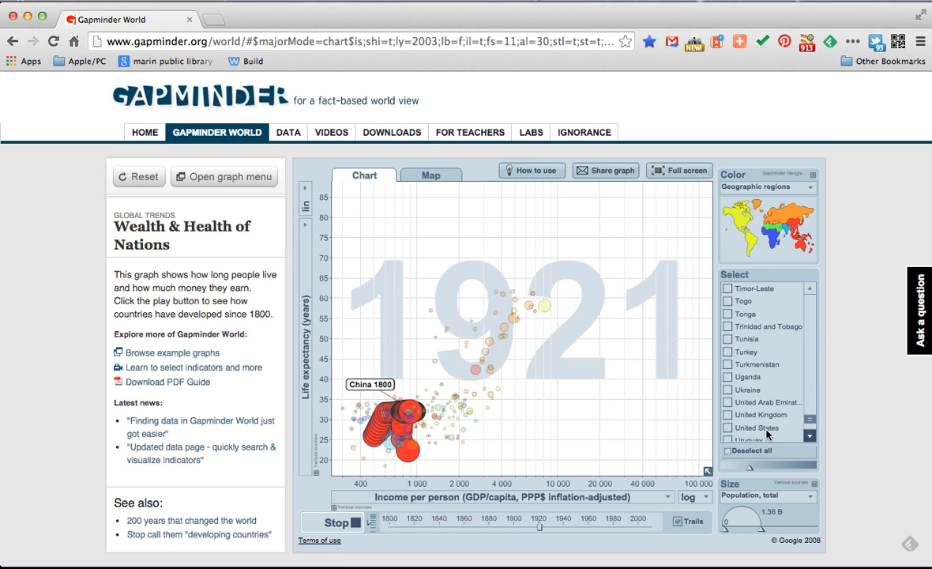
pyautogui.click(728, 428)
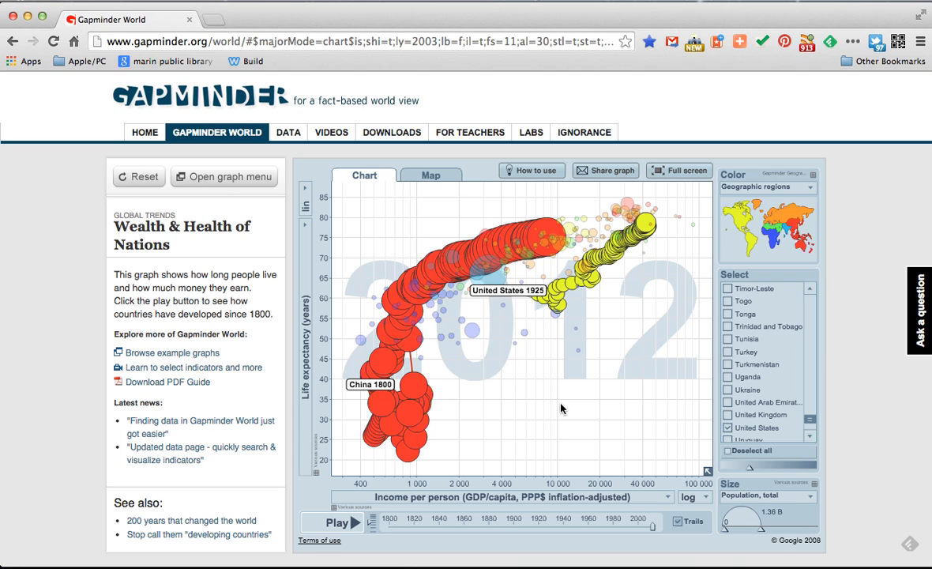
pyautogui.moveTo(268, 209)
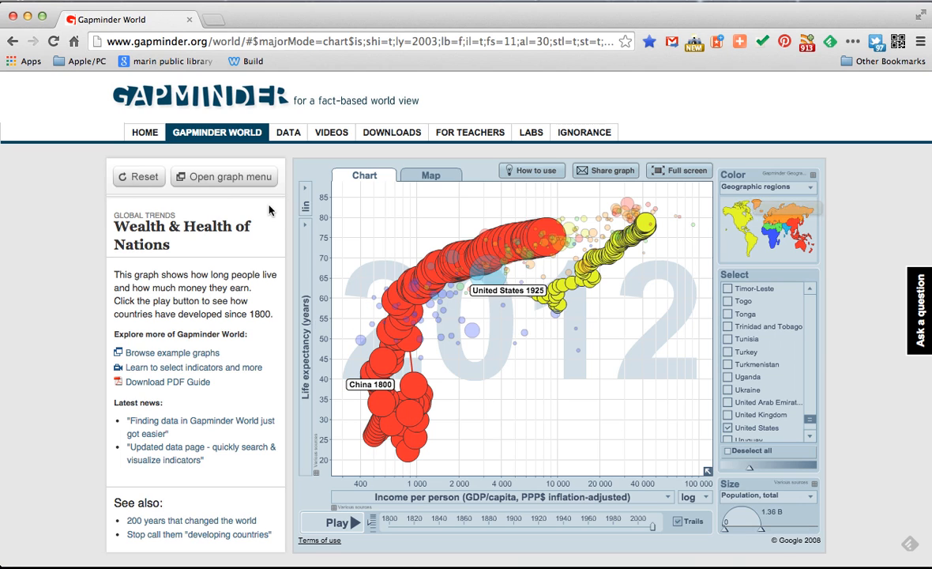
pyautogui.moveTo(306, 228)
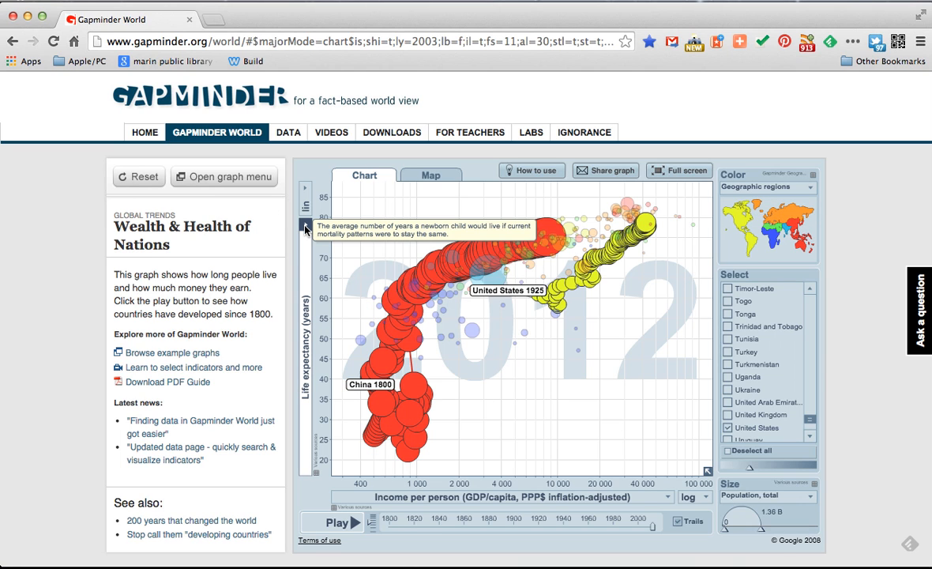
# Set the vertical axis to GDP/capita (US$, inflation-adjusted)
pyautogui.click(306, 225)
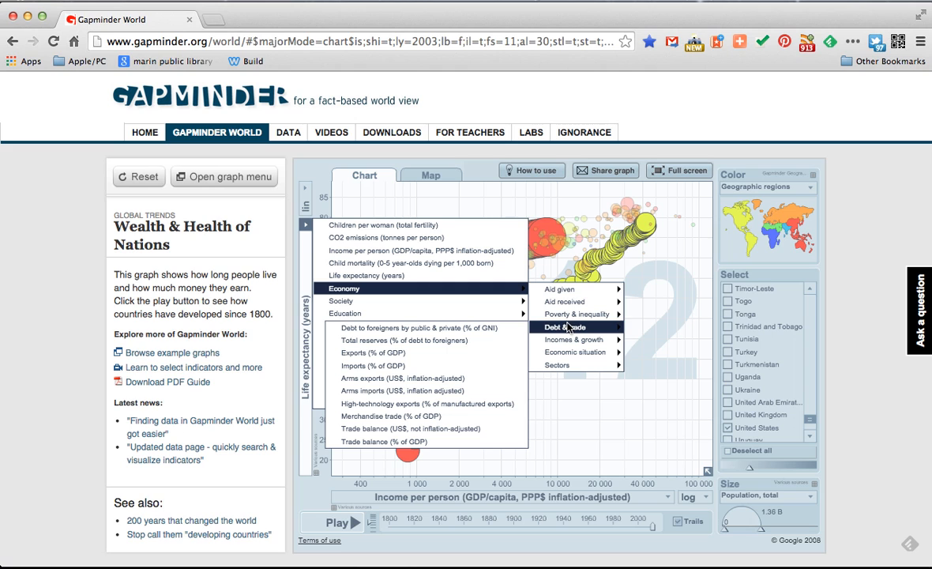
pyautogui.moveTo(561, 289)
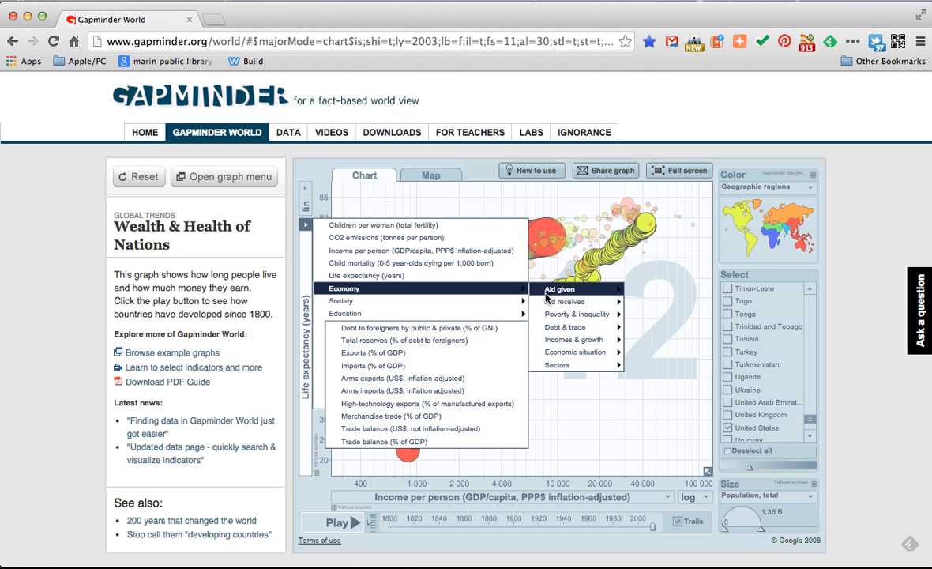
pyautogui.moveTo(574, 339)
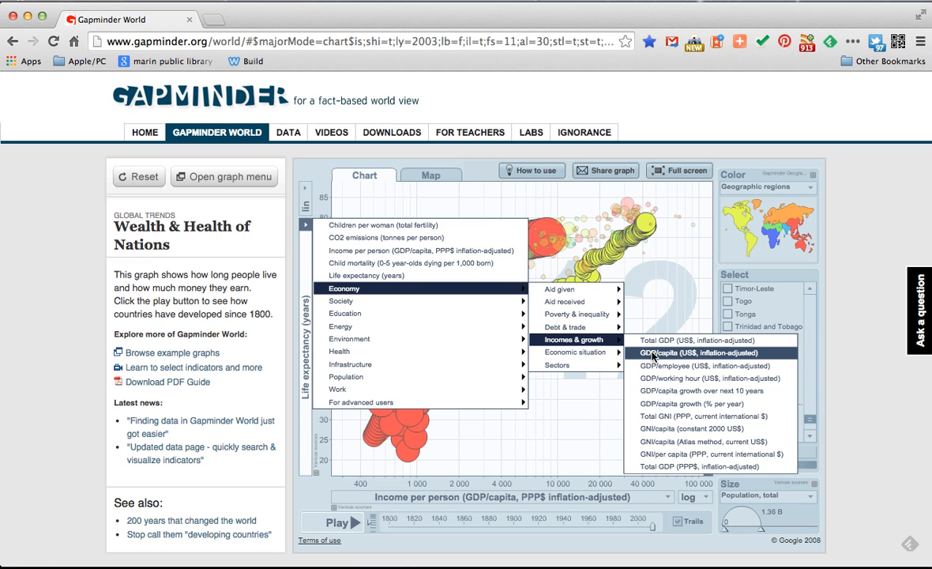
pyautogui.click(702, 352)
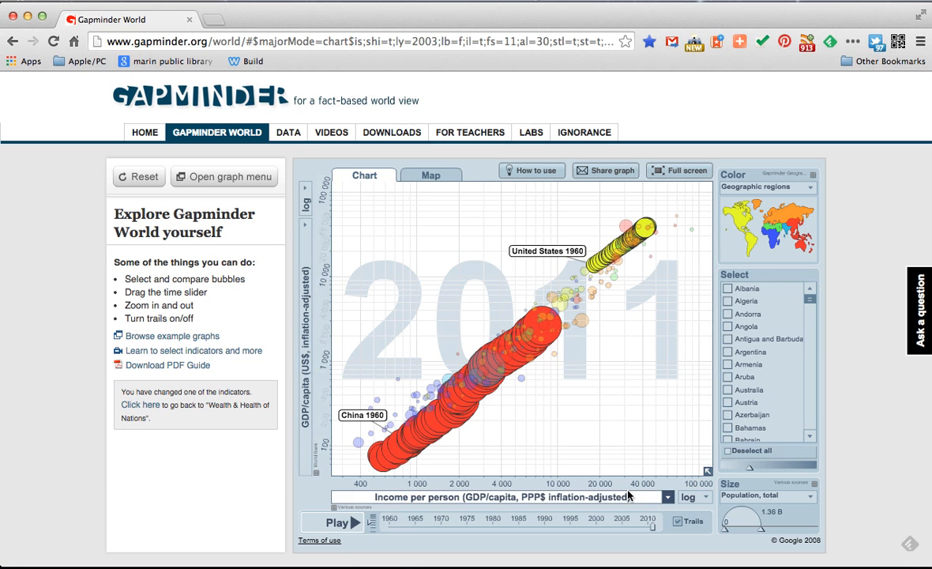
# Set the horizontal axis to Cell phones (per 100 people)
pyautogui.click(667, 496)
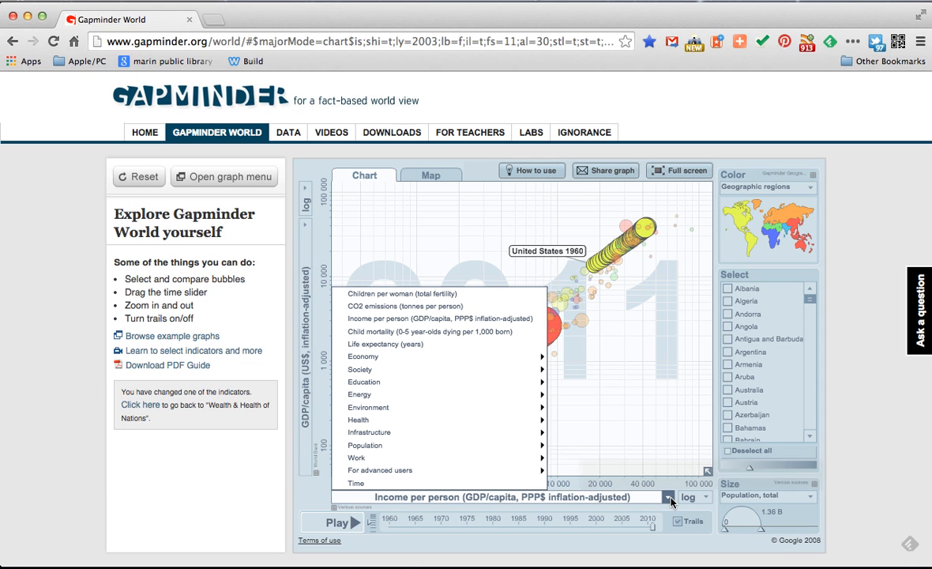
pyautogui.moveTo(514, 407)
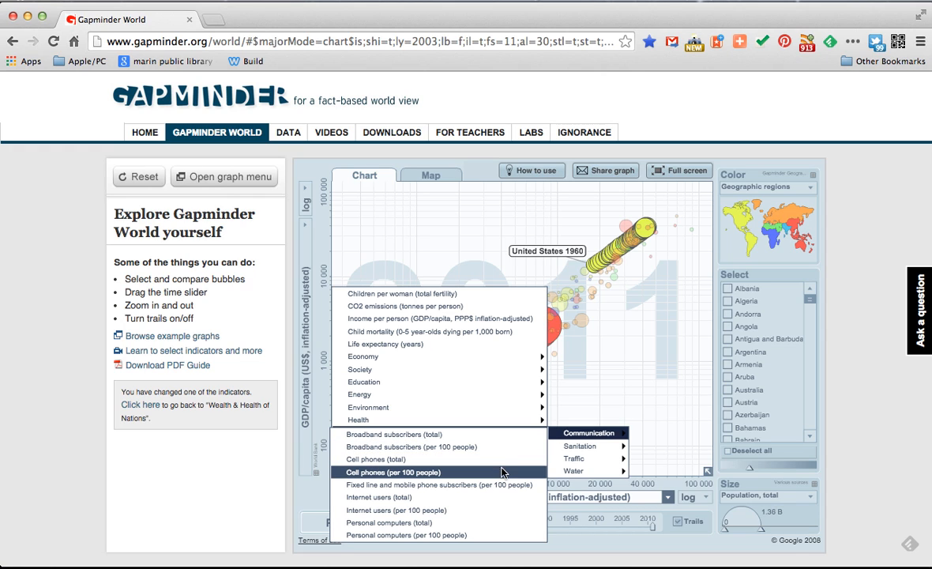
pyautogui.moveTo(501, 477)
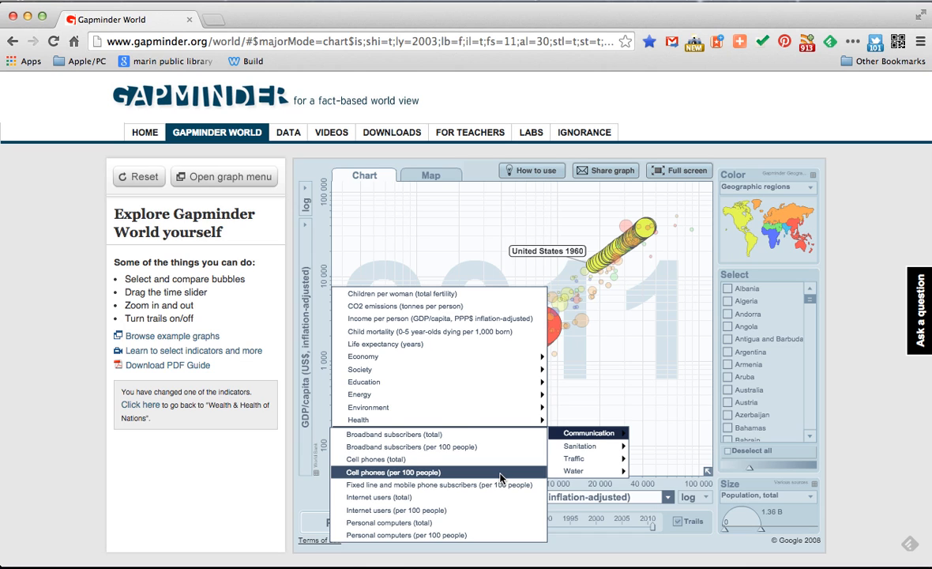
pyautogui.click(395, 473)
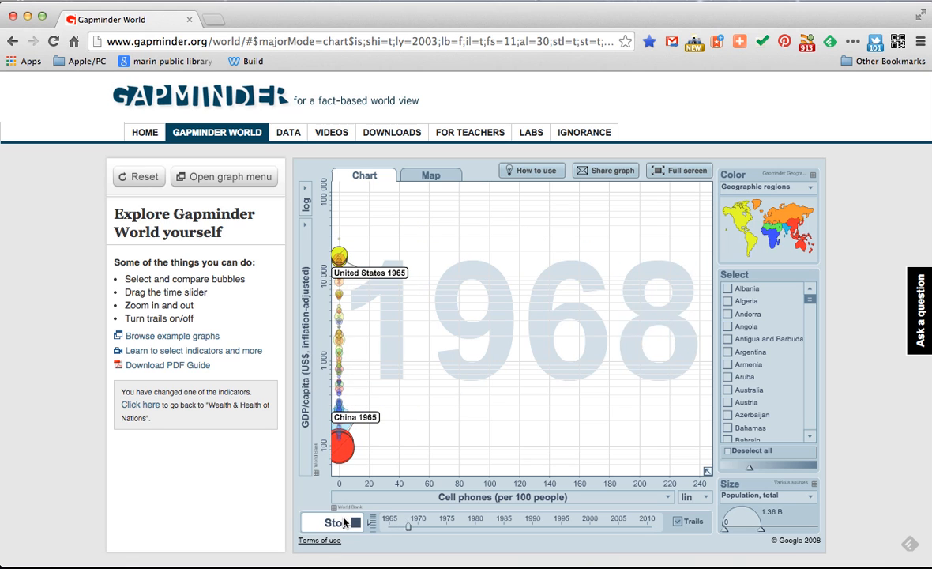
# Advance the year slider and stop the animation at 2011
pyautogui.moveTo(408, 527); pyautogui.dragTo(474, 527)
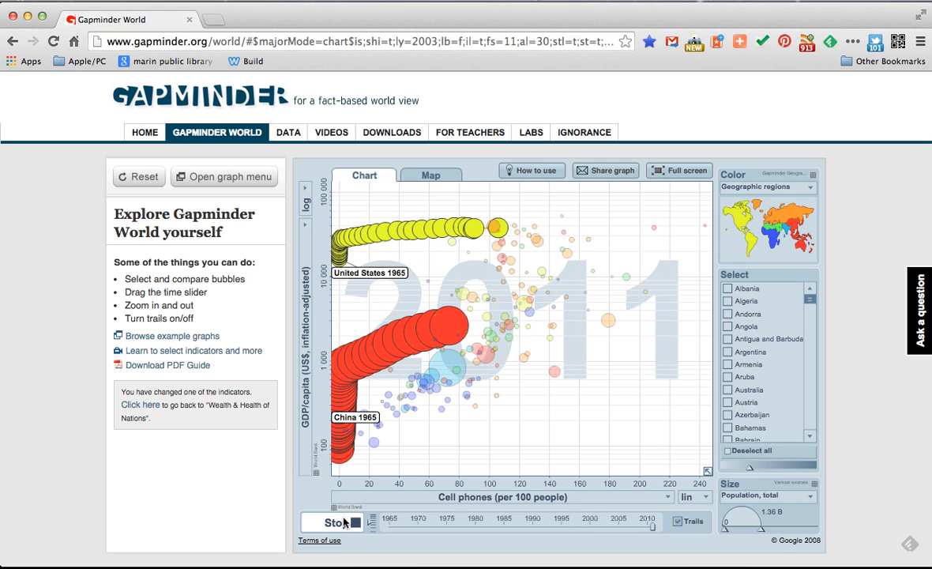
pyautogui.click(333, 522)
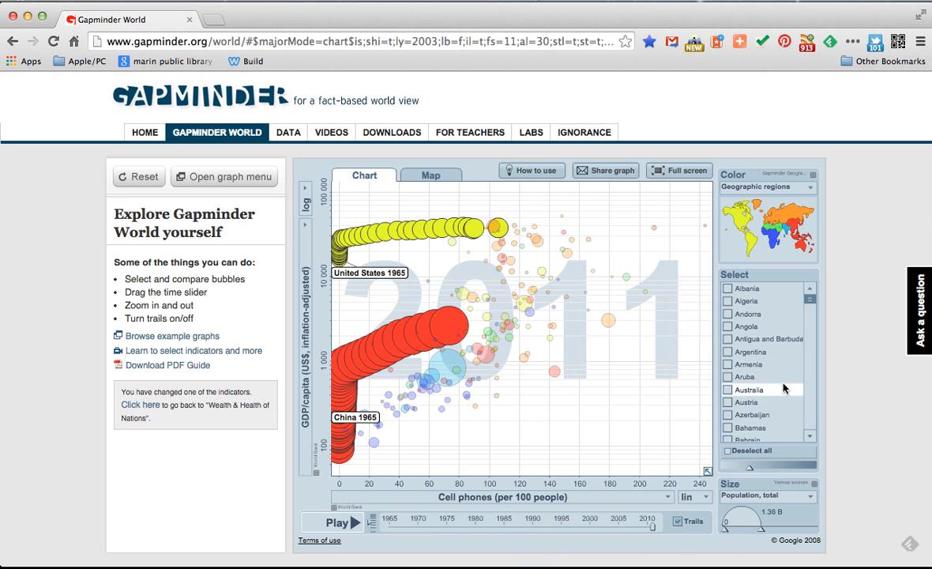
pyautogui.moveTo(726, 455)
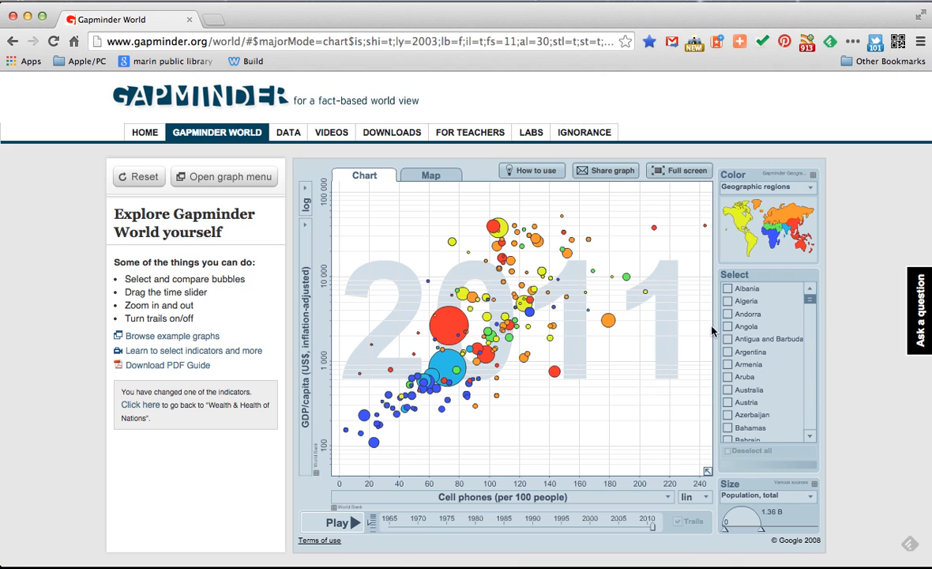
pyautogui.moveTo(700, 238)
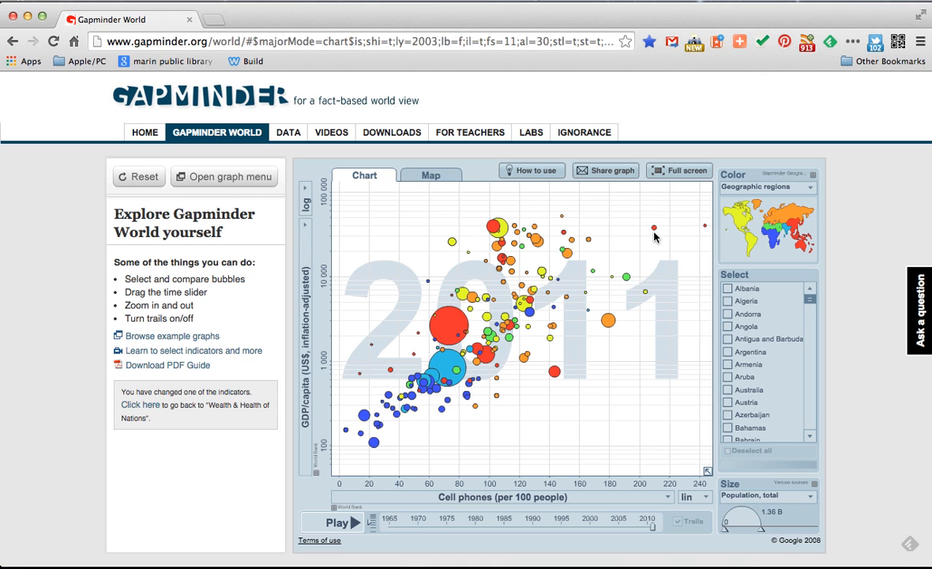
pyautogui.moveTo(774, 229)
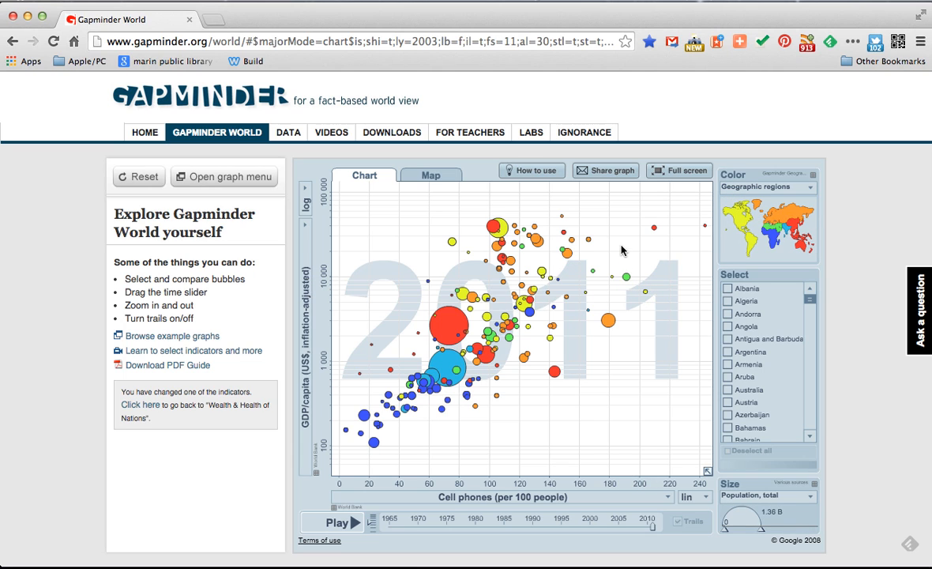
pyautogui.moveTo(614, 289)
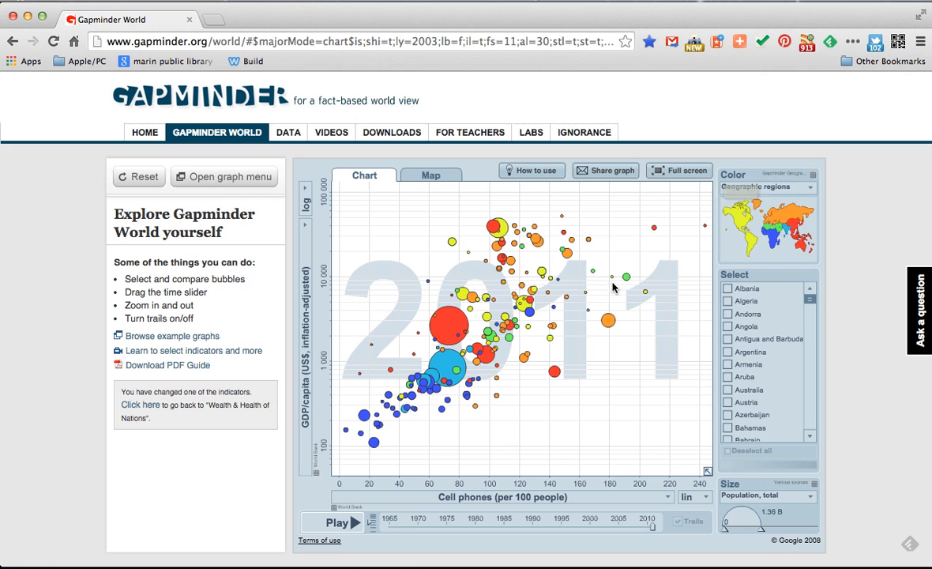
pyautogui.moveTo(798, 222)
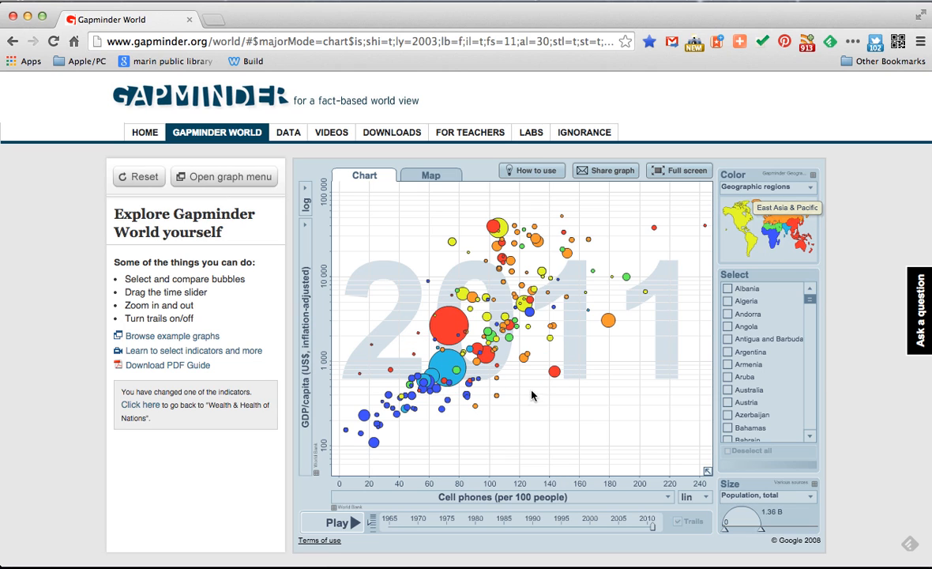
pyautogui.moveTo(464, 354)
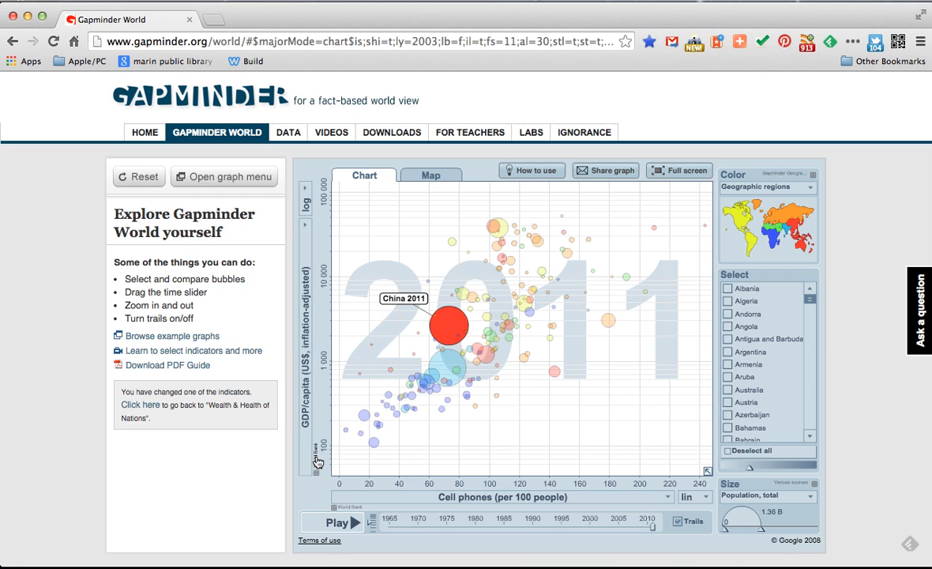
pyautogui.moveTo(353, 527)
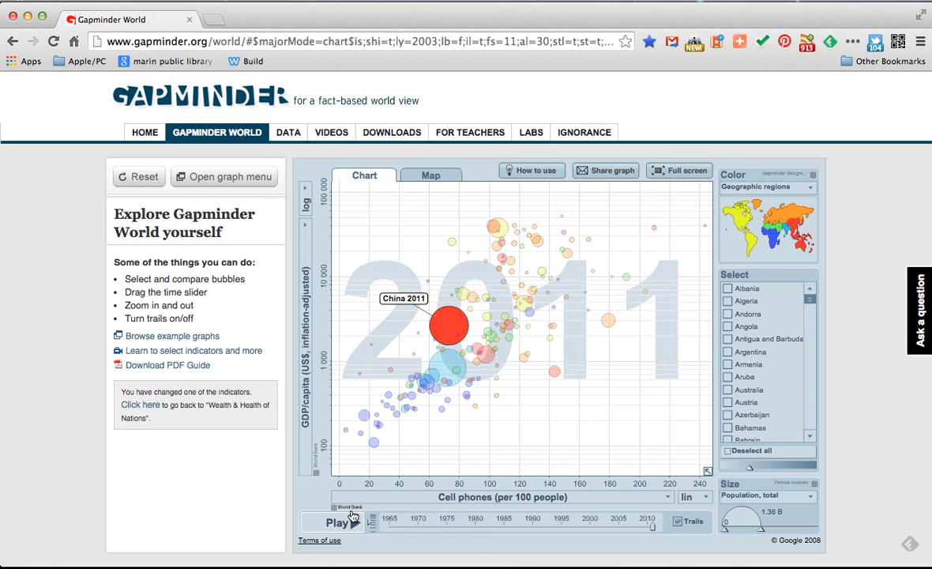
pyautogui.moveTo(338, 474)
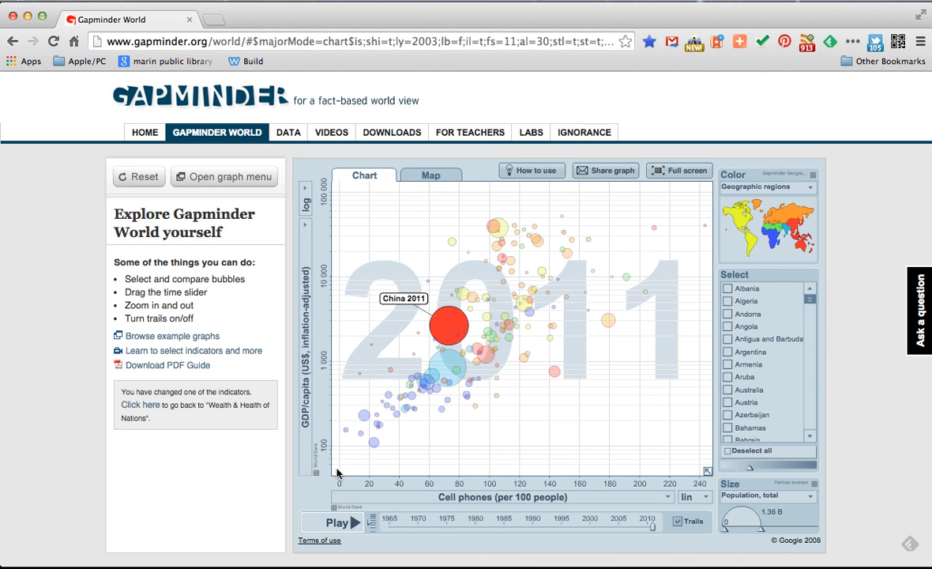